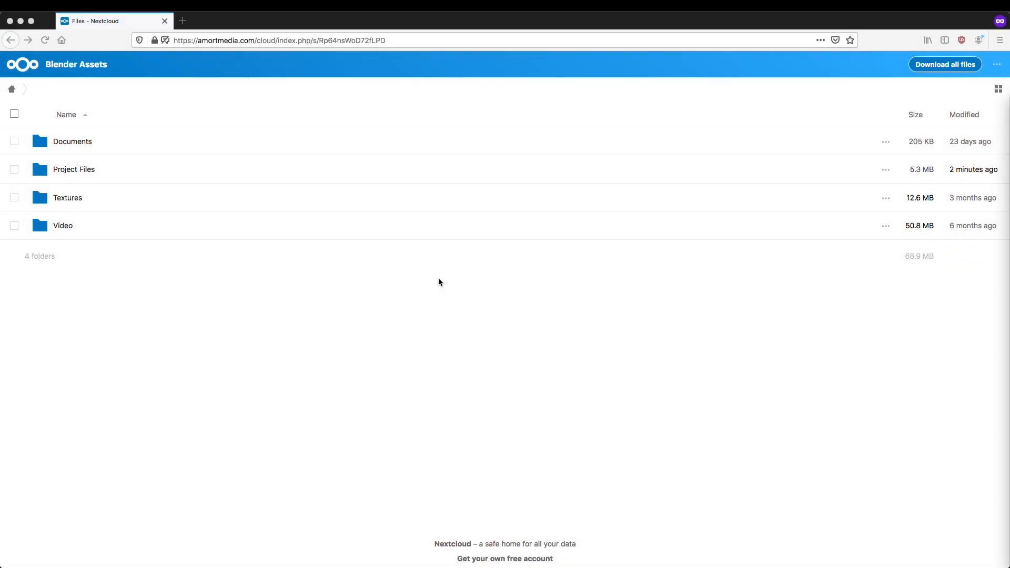
{"action": "mouse_move", "coordinate": [138, 189]}
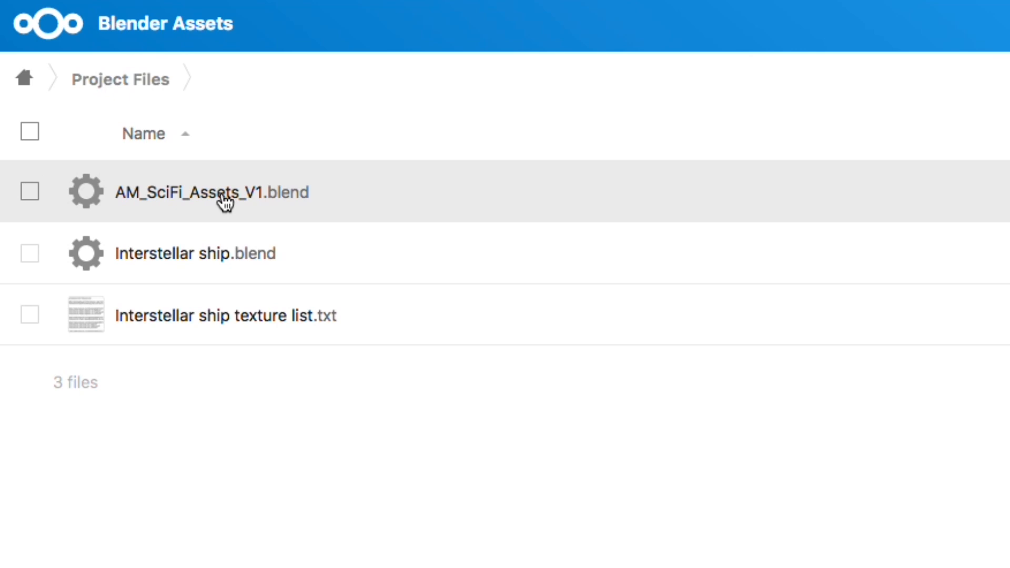
Step: Download AM_SciFi_Assets_V1.blend from Project Files, saving it to disk
{"action": "left_click", "coordinate": [212, 192]}
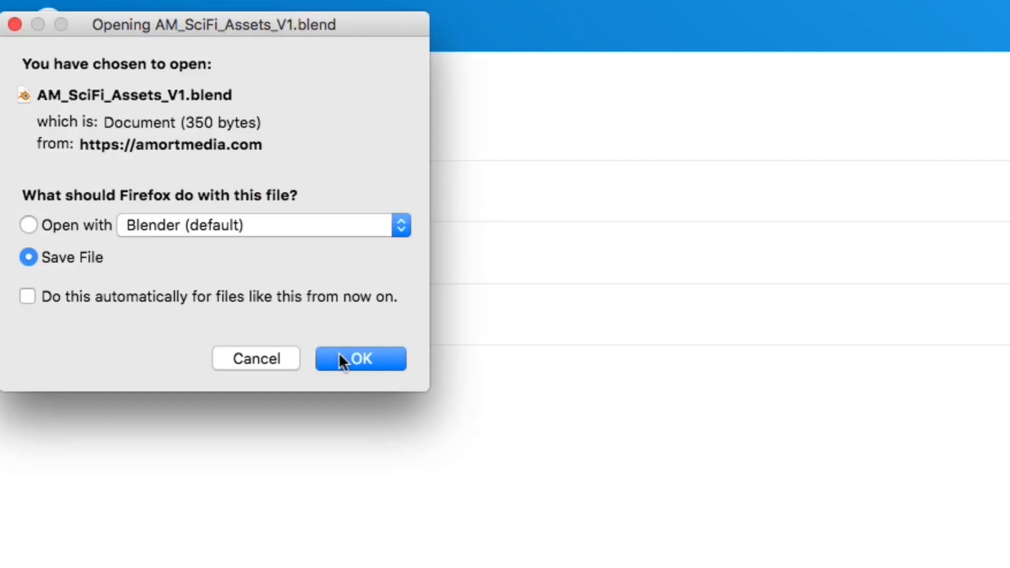
{"action": "left_click", "coordinate": [360, 358]}
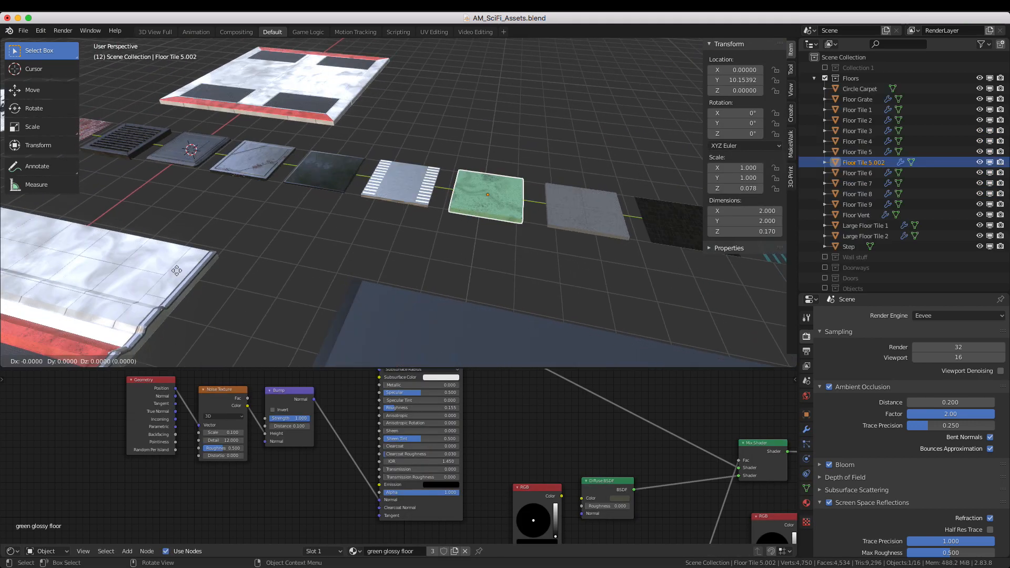
Step: Move the floor tile copy into Scene 2 and show its first Array modifier settings
{"action": "left_click_drag", "start_coordinate": [488, 196], "coordinate": [478, 161]}
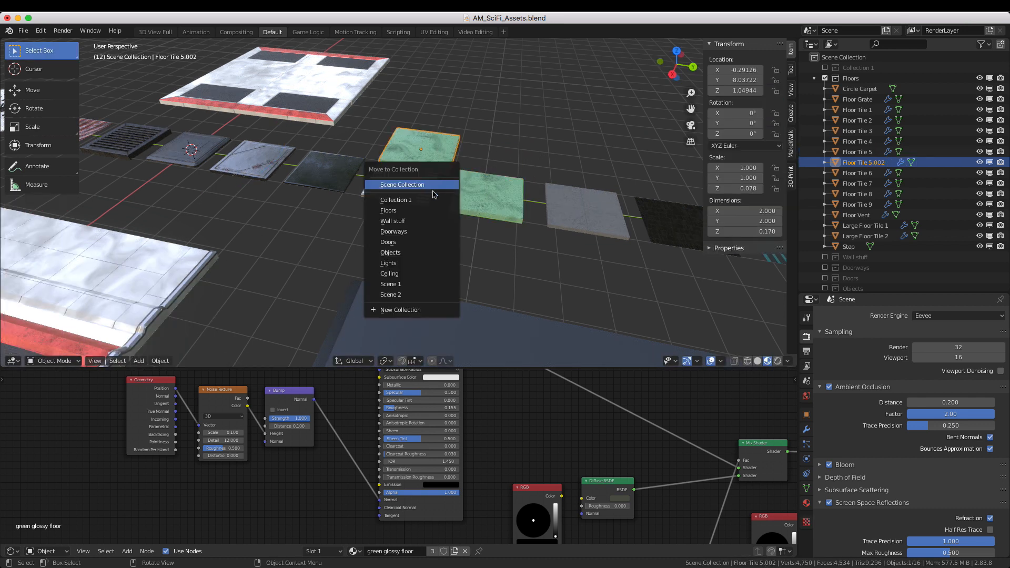
{"action": "left_click", "coordinate": [390, 294]}
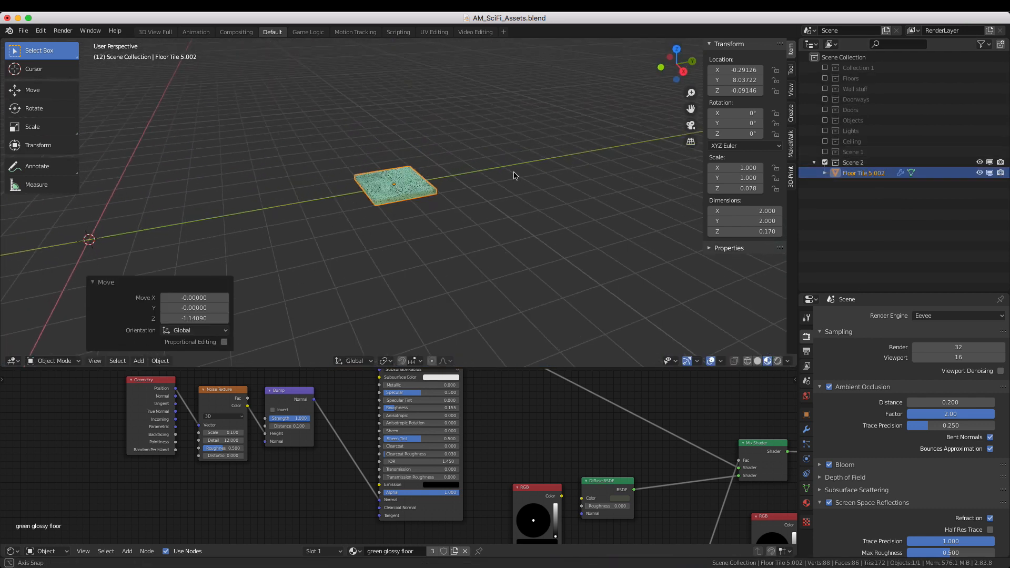
{"action": "left_click", "coordinate": [806, 429]}
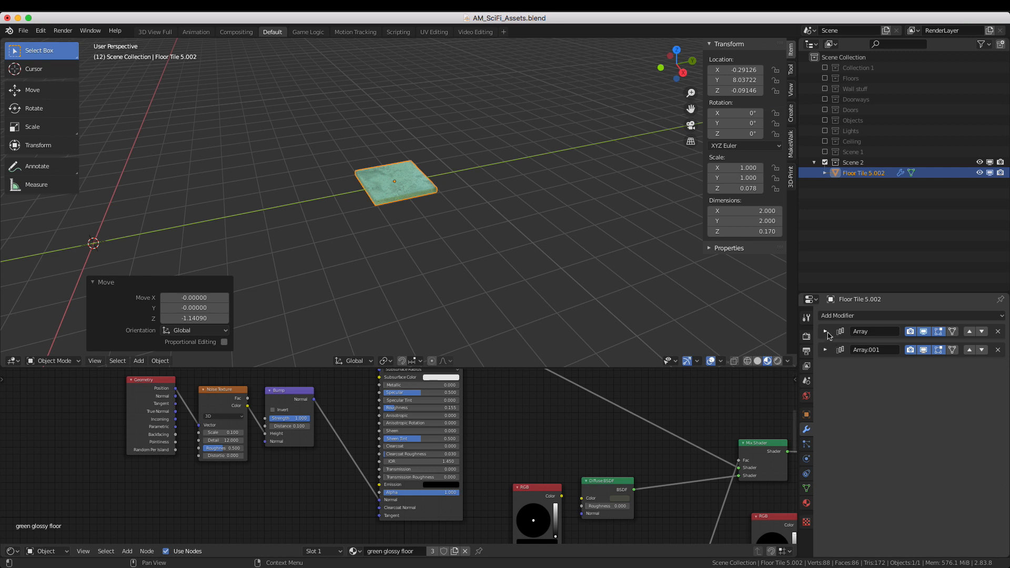
{"action": "left_click", "coordinate": [826, 331]}
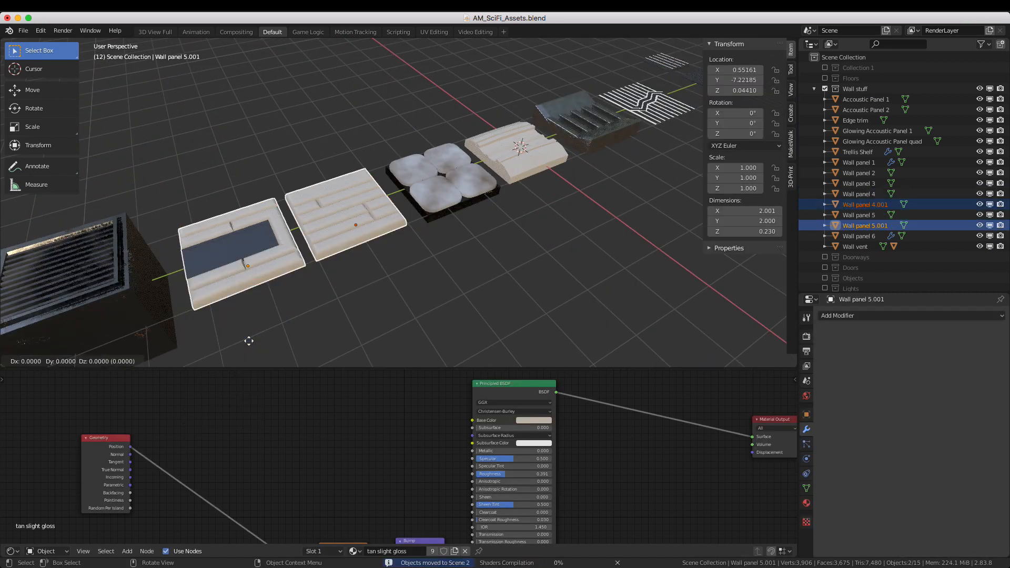
Step: Duplicate a wall panel, increase its array count, and add a Plain Axes empty
{"action": "key", "text": "alt+d"}
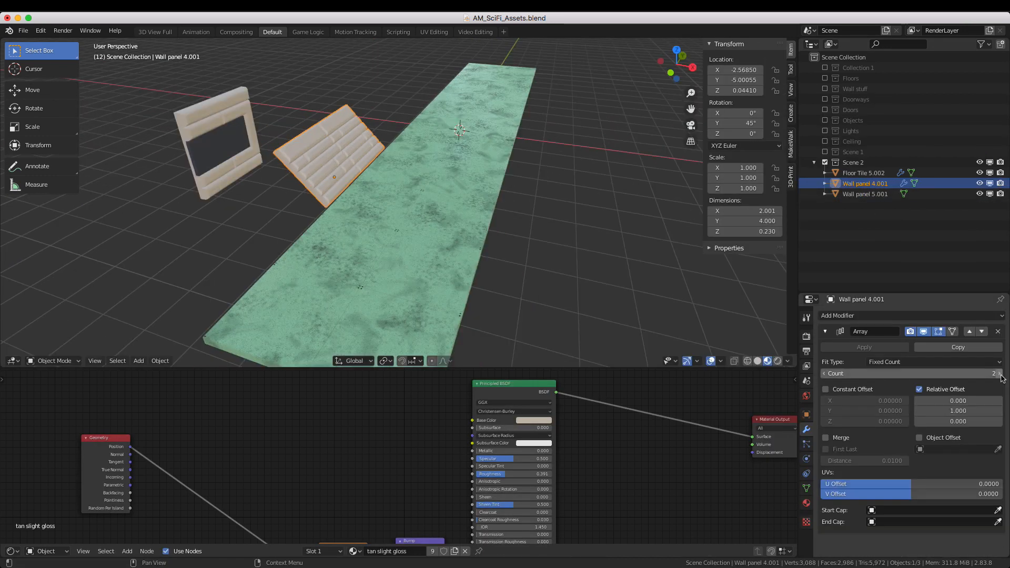
{"action": "left_click", "coordinate": [838, 315]}
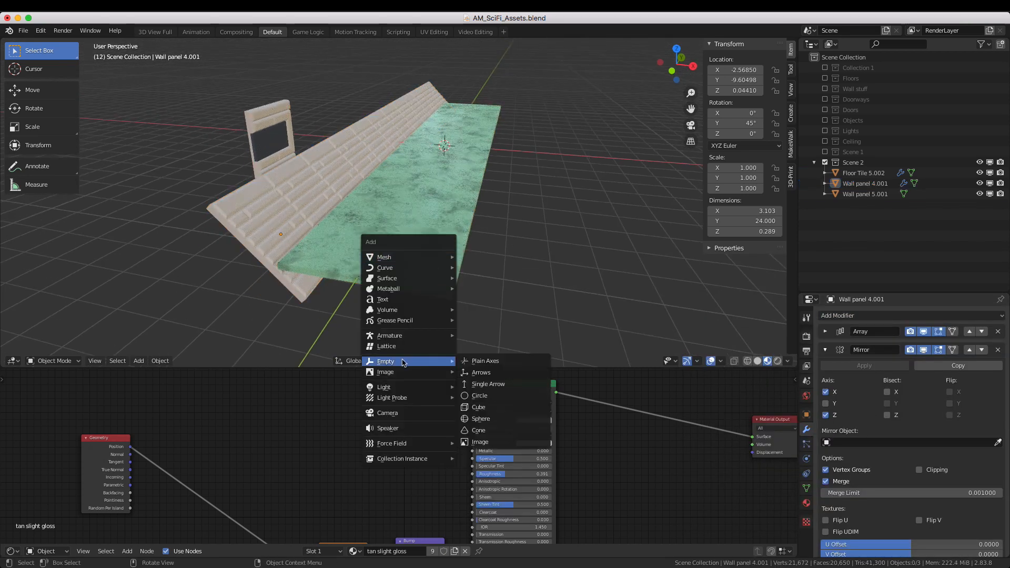
{"action": "left_click", "coordinate": [485, 361]}
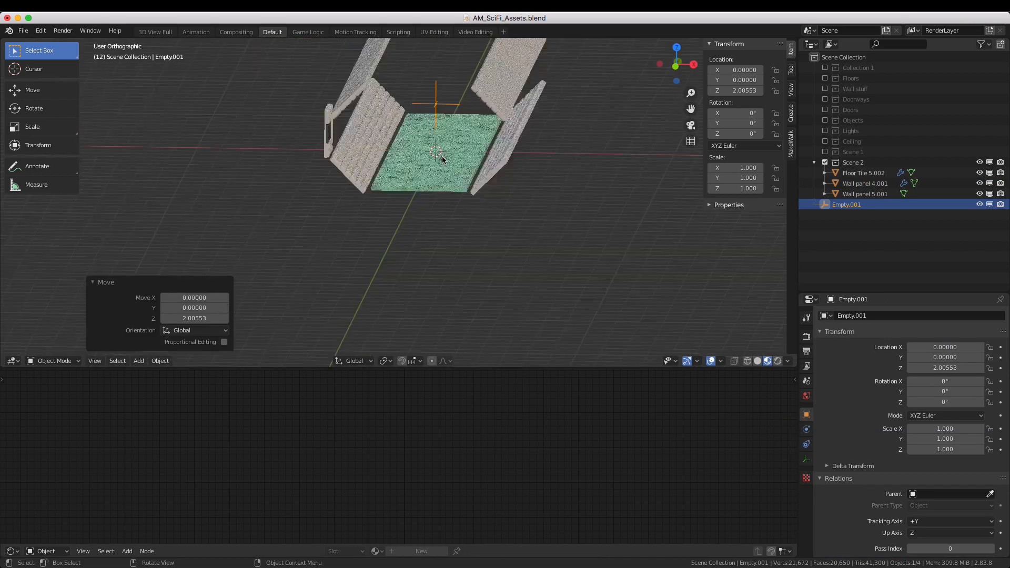
Step: Switch to front view to work on the Door 3 duplicate
{"action": "key", "text": "KP_1"}
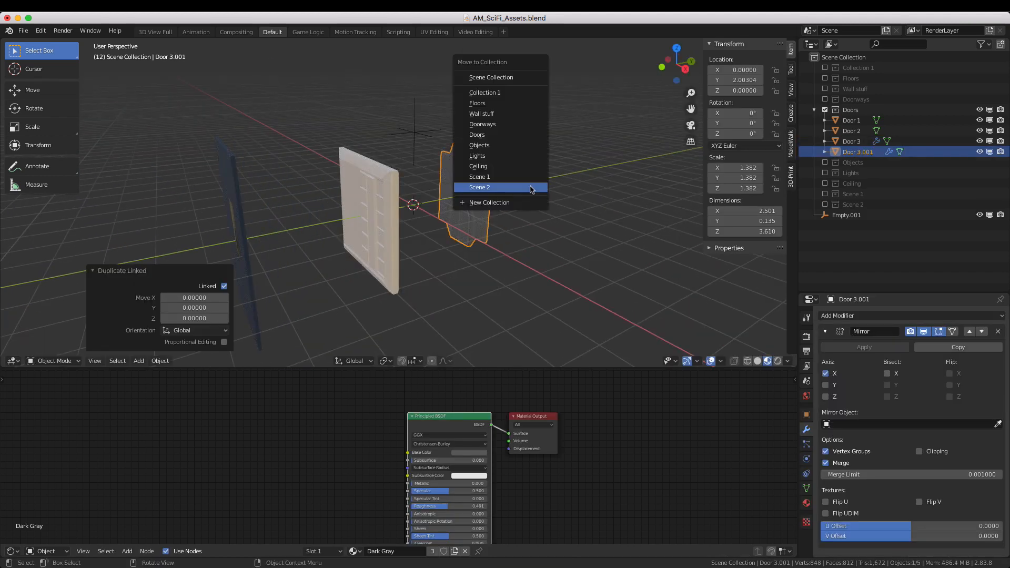
Step: Move Door 3.001 into Scene 2 and open the ceiling tile's modifier list
{"action": "left_click", "coordinate": [480, 187]}
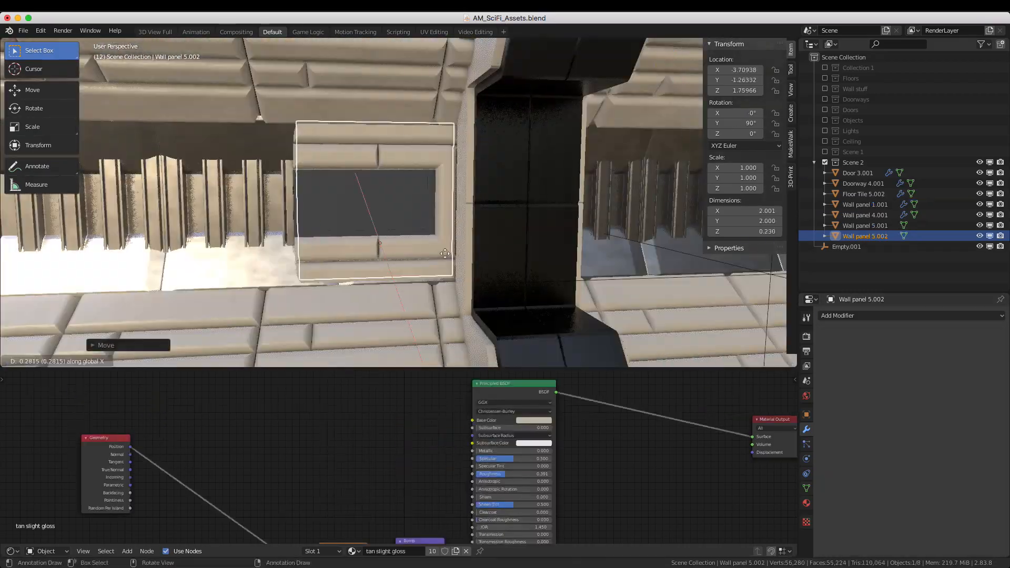
{"action": "left_click", "coordinate": [838, 316]}
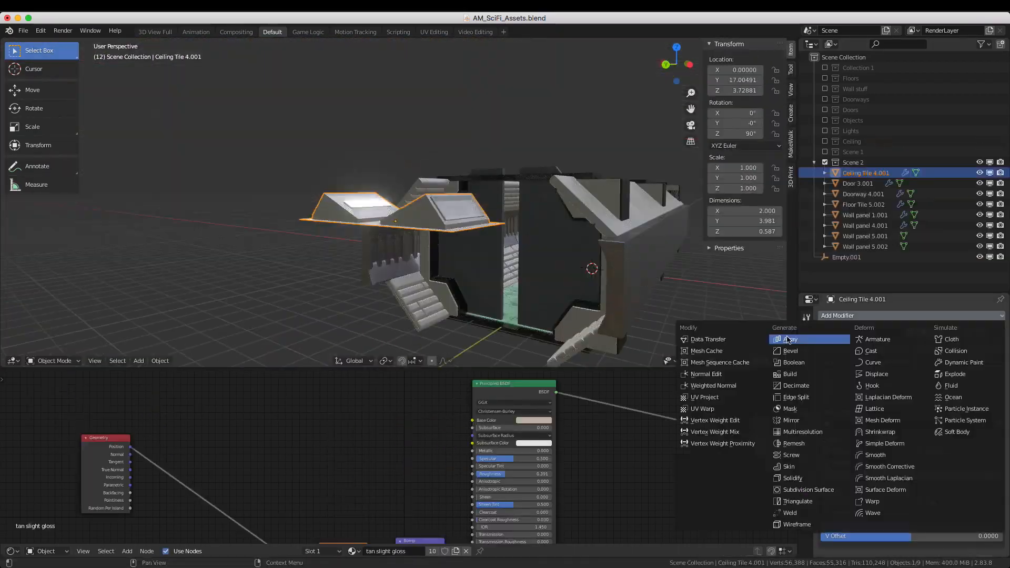